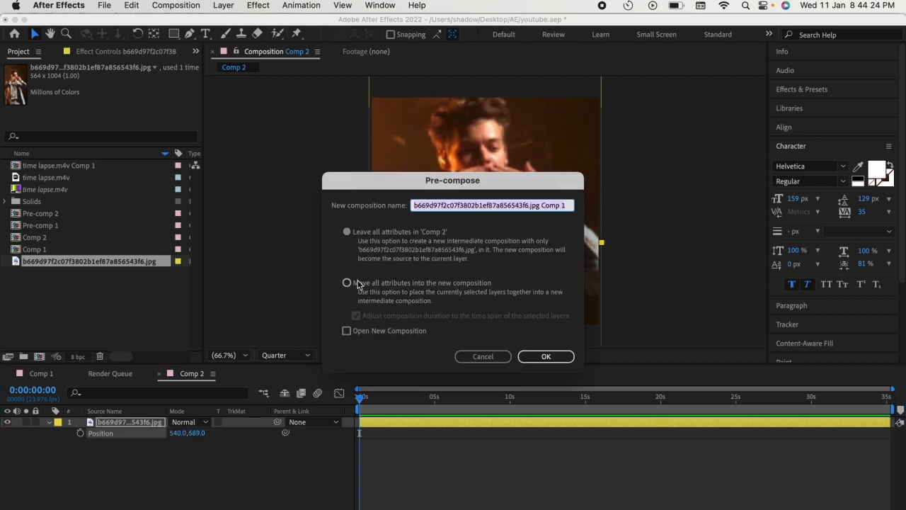
Pre-compose the photo layer, moving all its attributes into the new composition
left_click(546, 357)
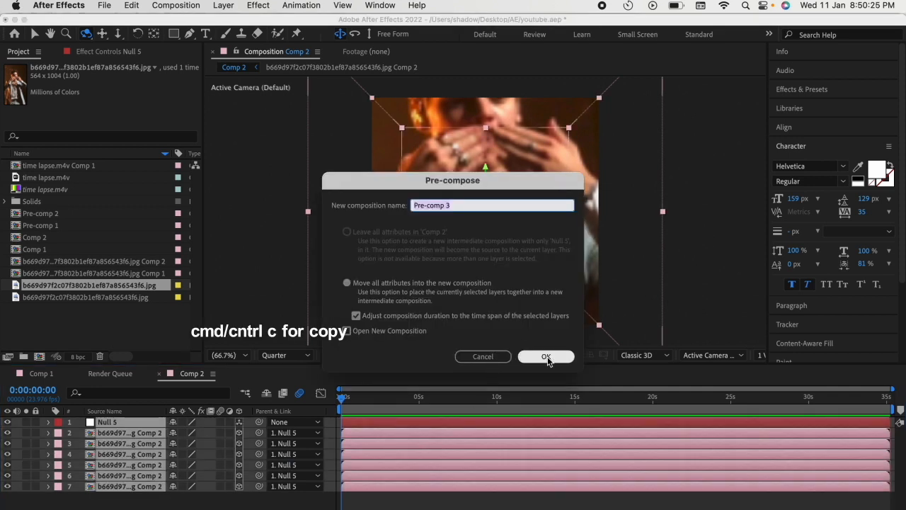
Confirm Pre-comp 3, then add a Two-Node 50mm Camera 1 above Null 5
left_click(546, 356)
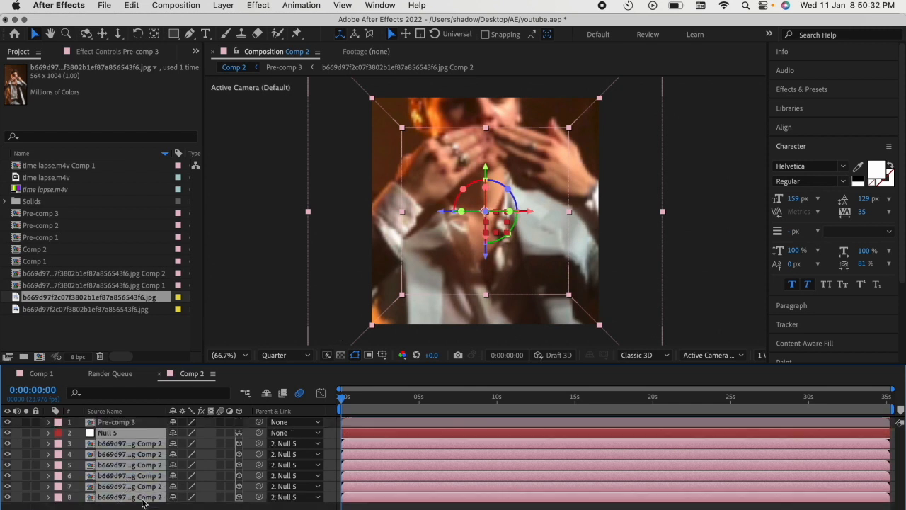
left_click(107, 432)
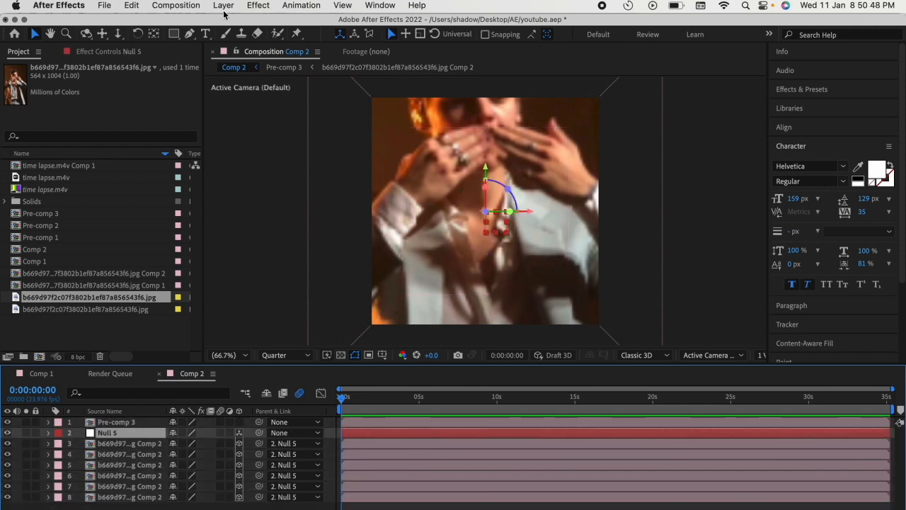
left_click(223, 5)
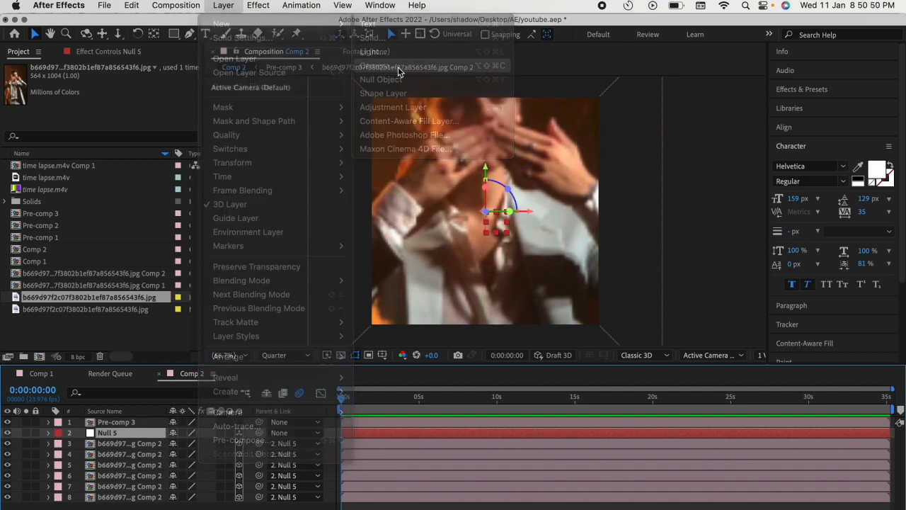
left_click(375, 65)
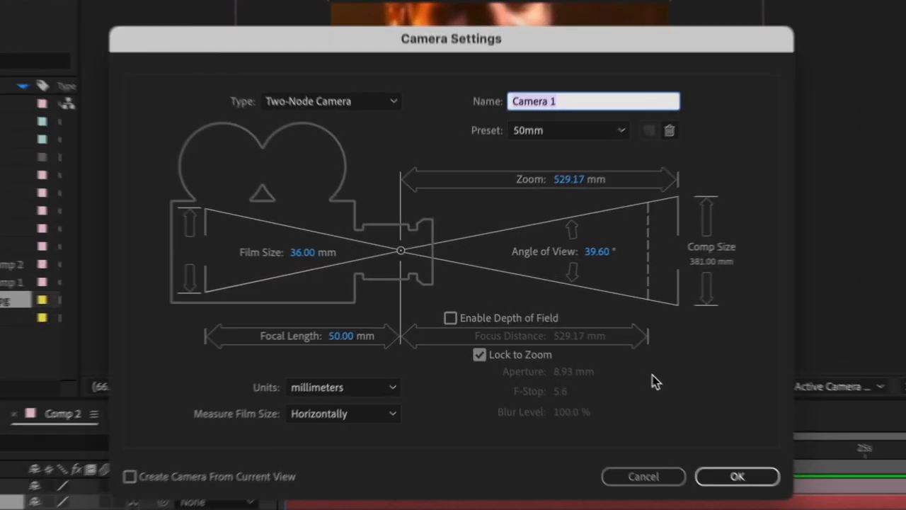
left_click(737, 476)
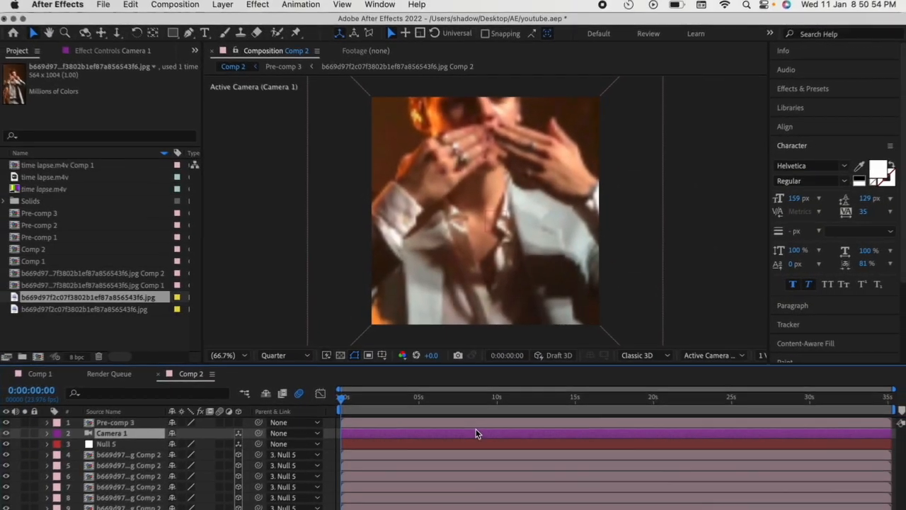
Parent Camera 1 to a new Null 6 and keyframe its Position, pushing Z back
left_click(223, 5)
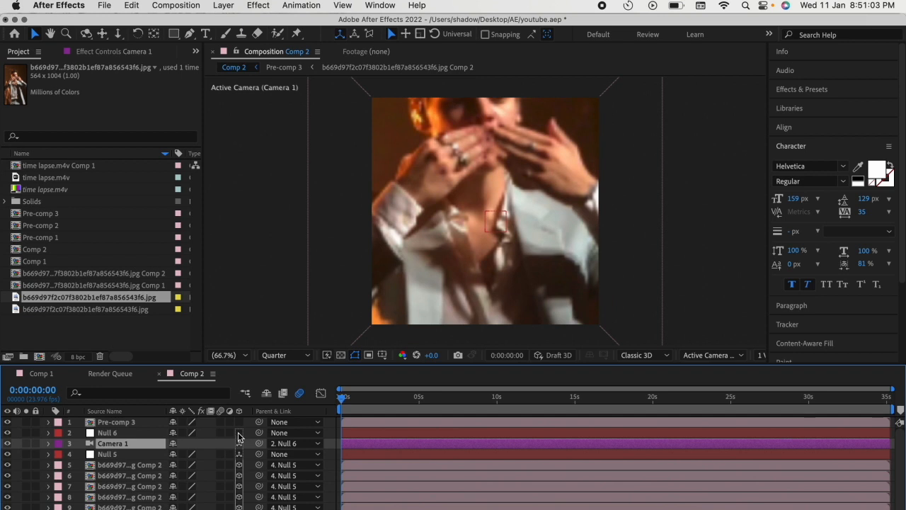
left_click(107, 432)
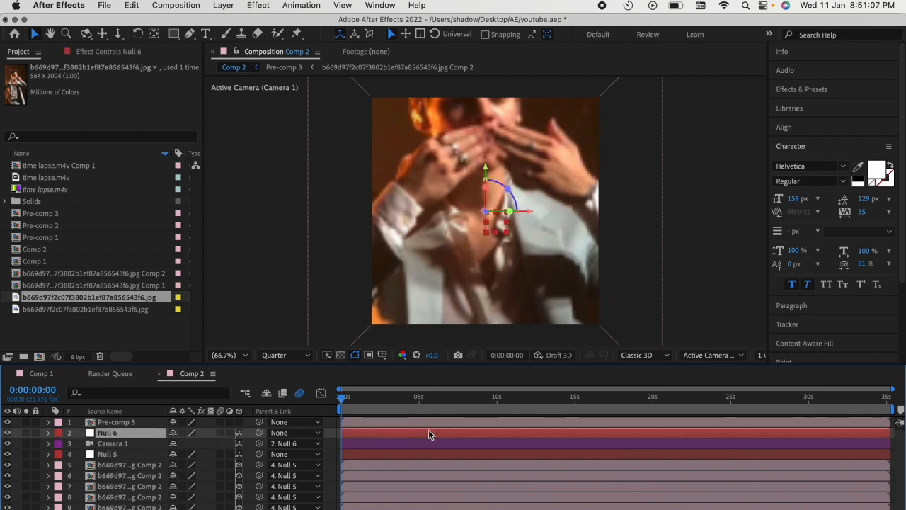
left_click(48, 432)
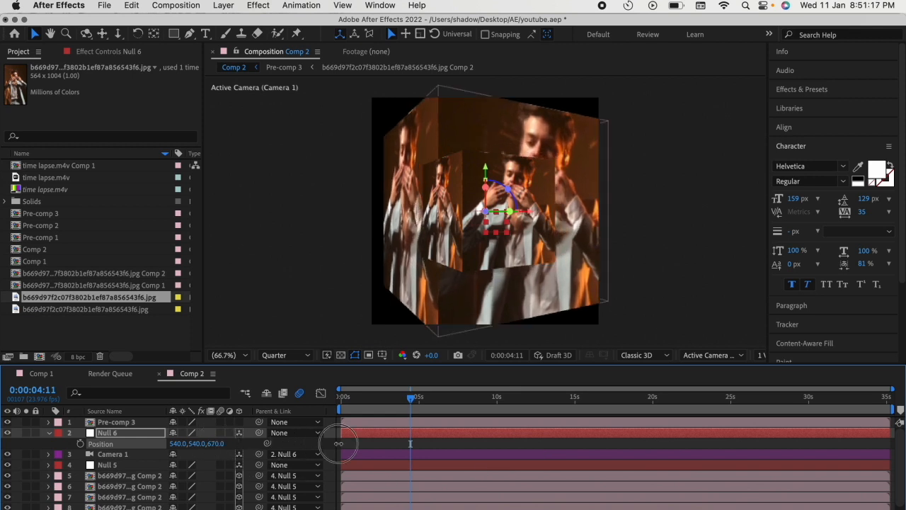
left_click_drag(338, 443, 285, 443)
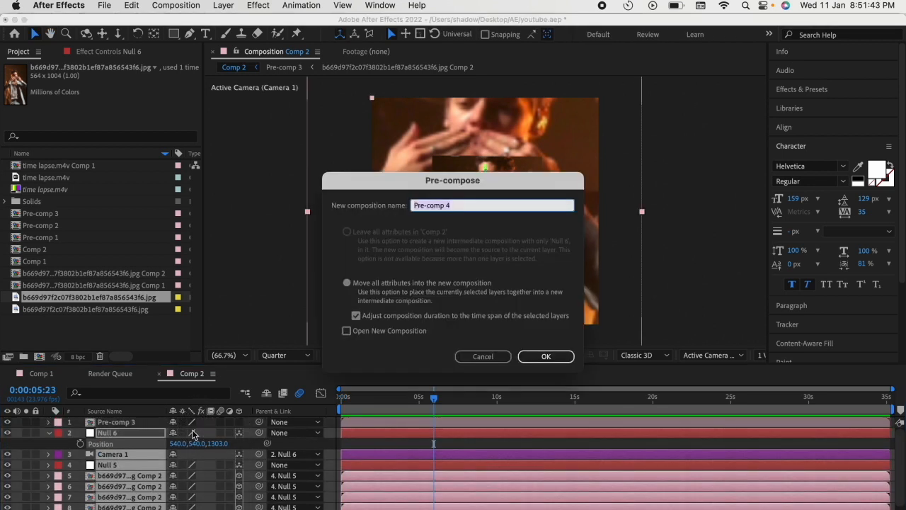
Create Pre-comp 4 with Black & White, and give Pre-comp 3 a BCC Drop Shadow
left_click(546, 356)
type("black")
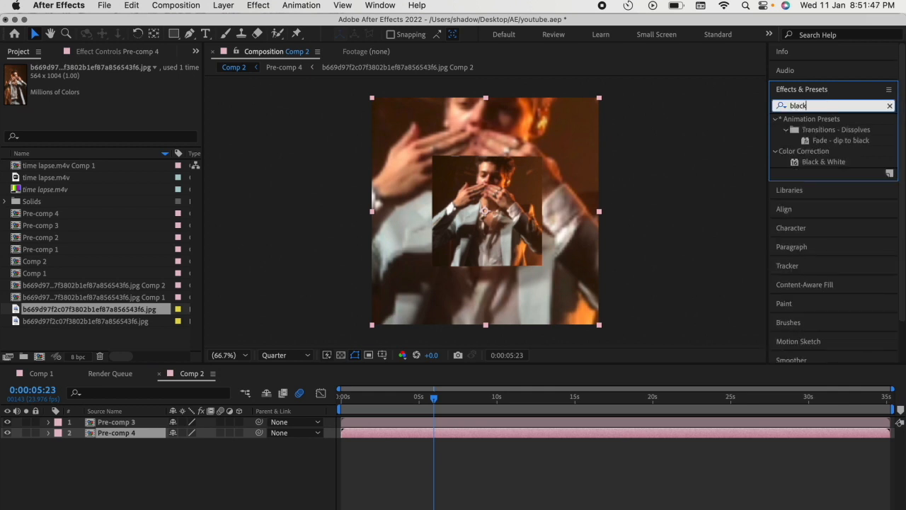
double_click(823, 161)
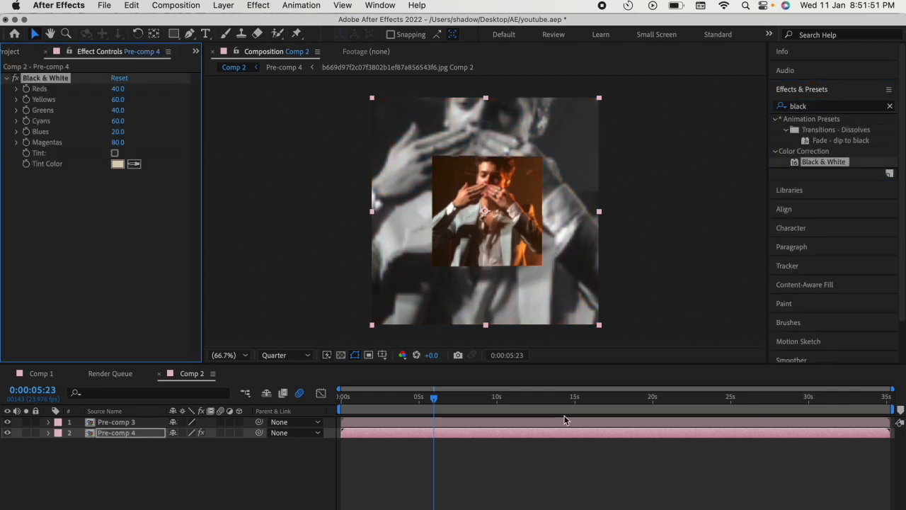
left_click(116, 421)
type("drop shad")
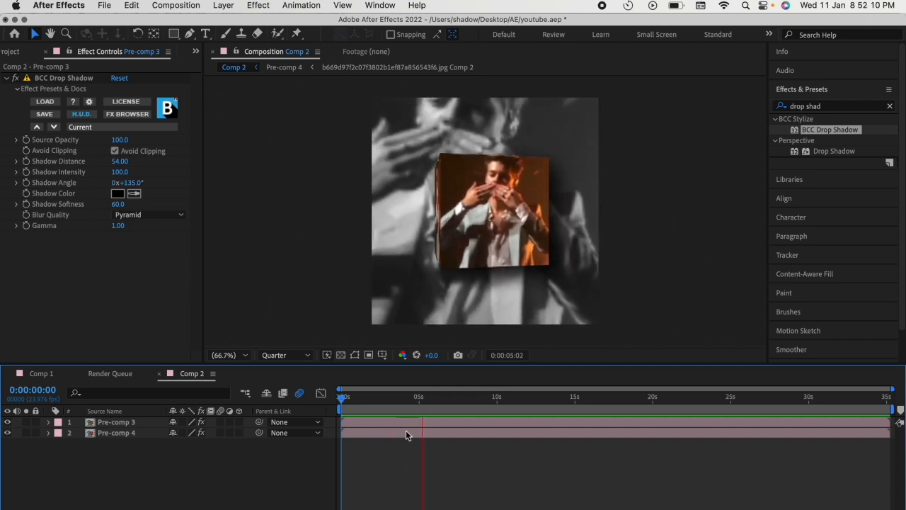
left_click(378, 396)
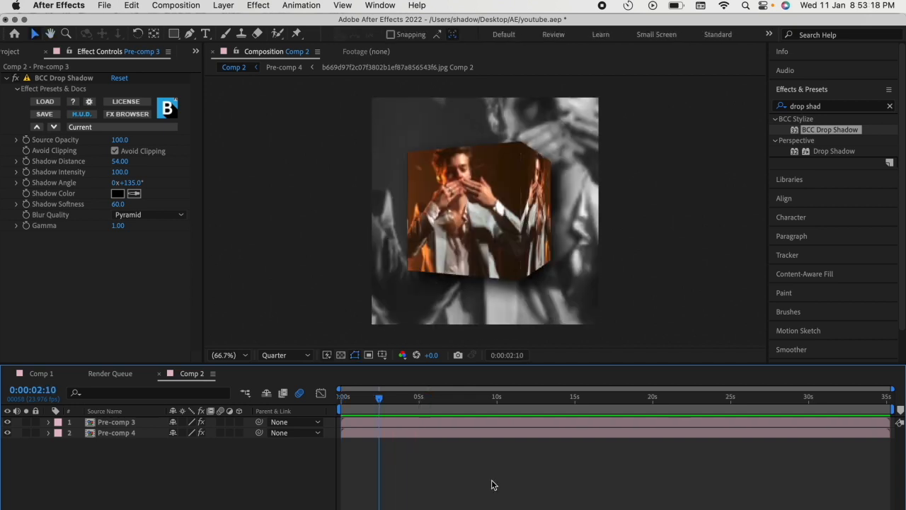